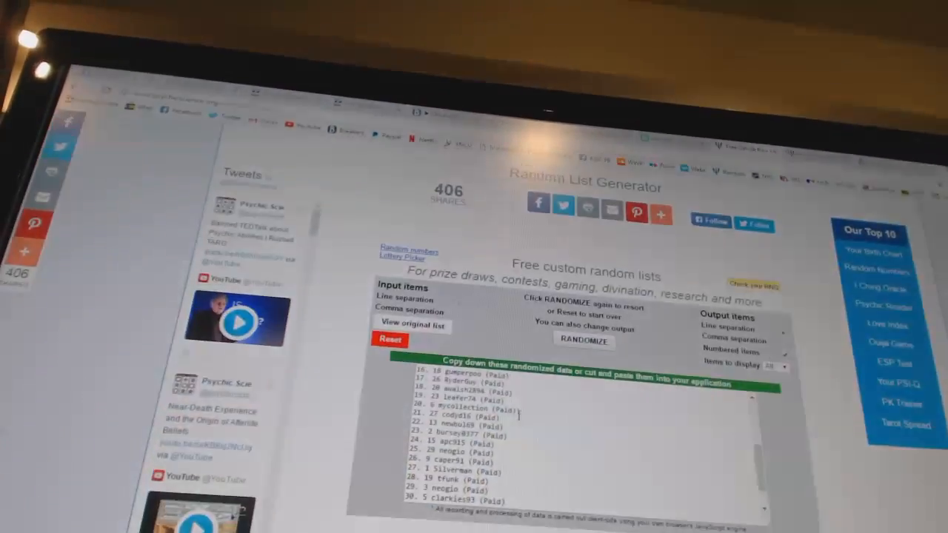
- Reshuffle the participant usernames twice to get a new numbered order
click(583, 333)
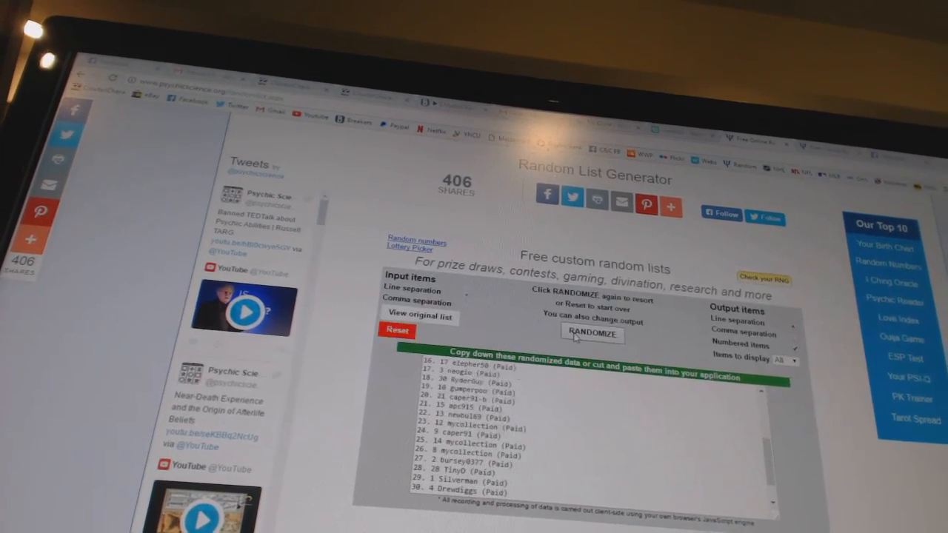
click(591, 334)
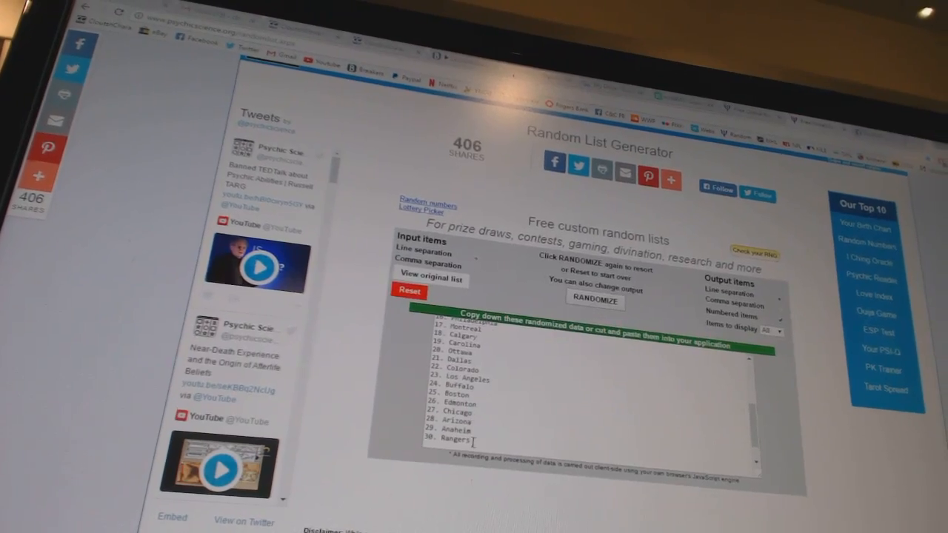
- Bring up the copy menu on the selected randomized hockey team list
right_click(459, 385)
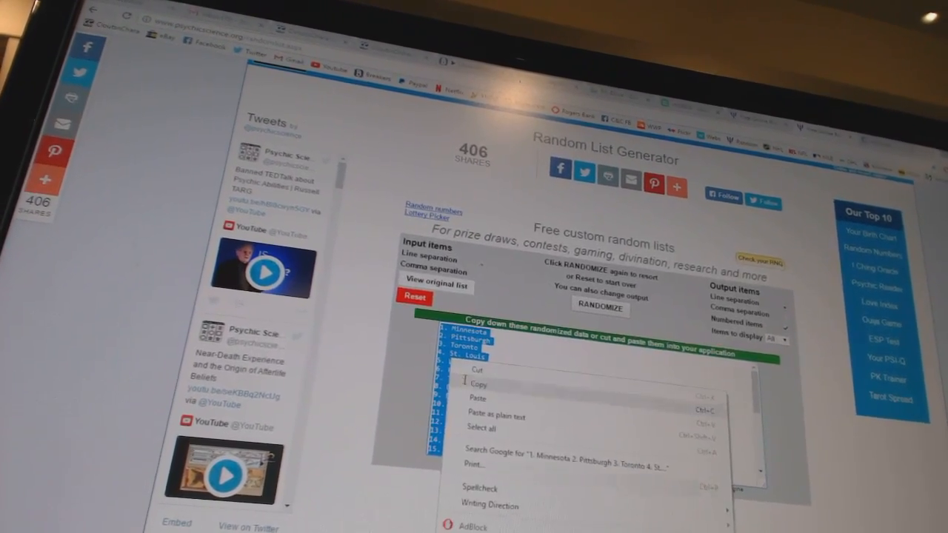